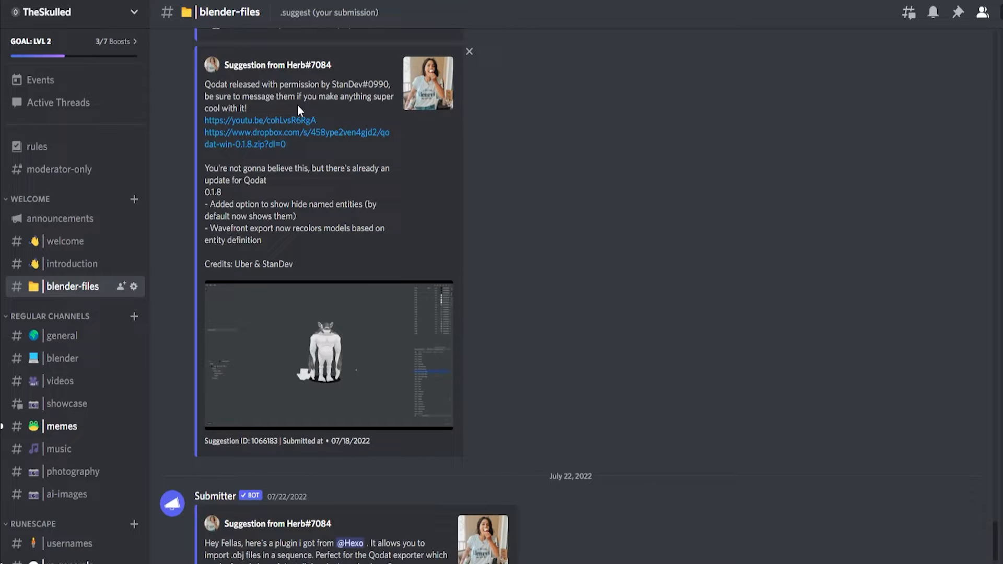
Download the 2022-08-03-rev207 cache and confirm the cache directory settings.
{"action": "scroll", "scroll_direction": "down", "scroll_amount": 3}
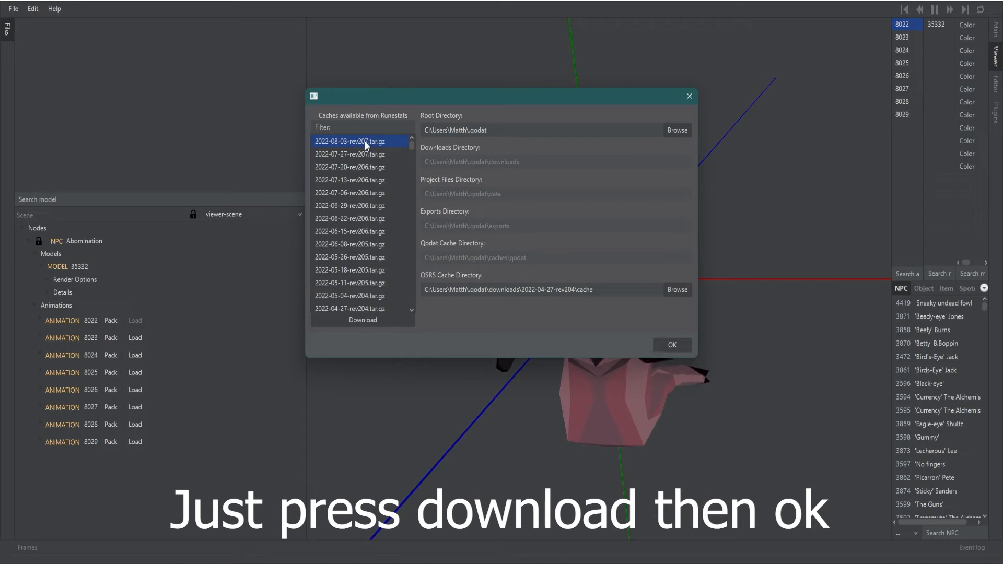
{"action": "mouse_move", "coordinate": [576, 173]}
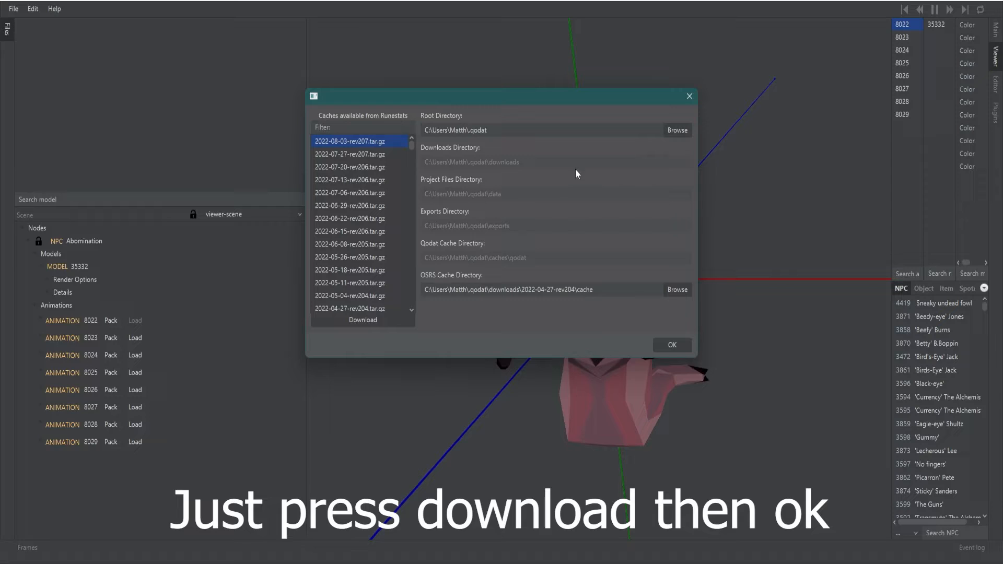
{"action": "mouse_move", "coordinate": [601, 365]}
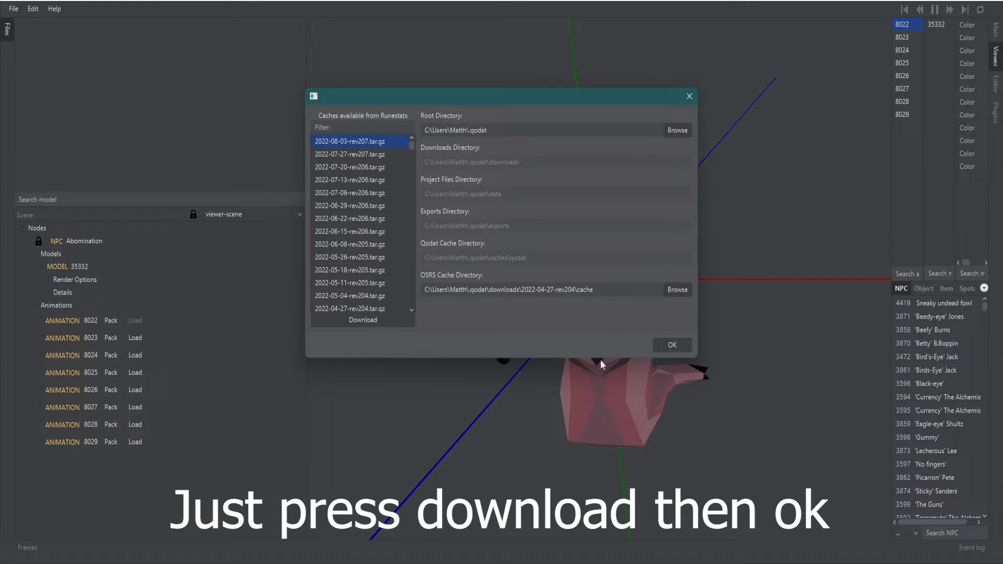
{"action": "mouse_move", "coordinate": [441, 350]}
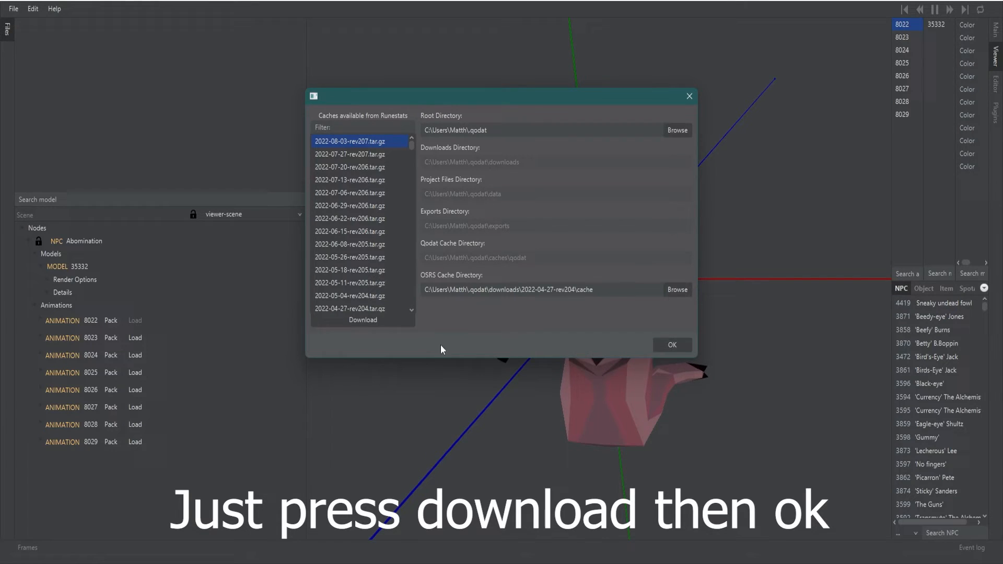
{"action": "left_click", "coordinate": [671, 345]}
{"action": "type", "text": "commander"}
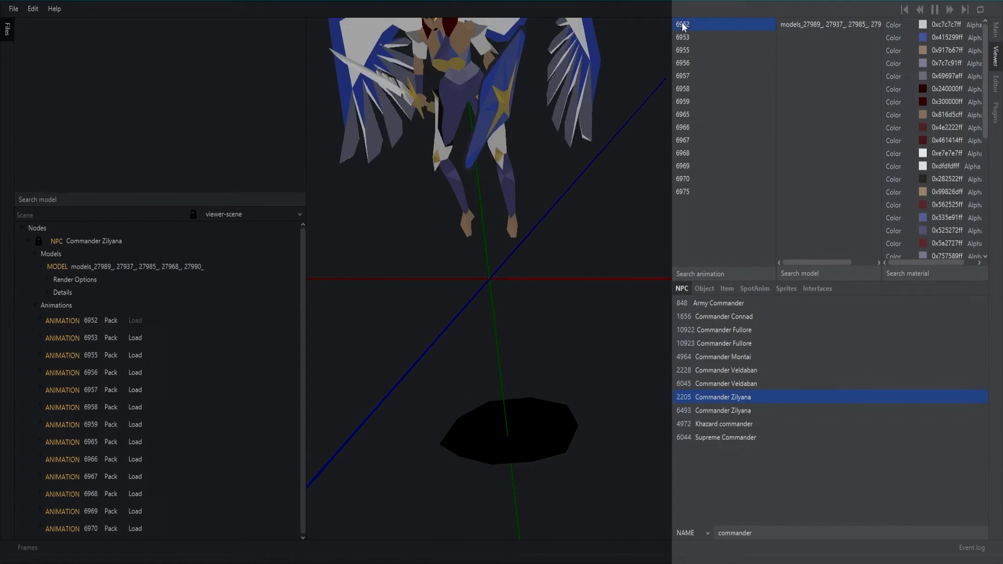
Preview Commander Zilyana's animations 6953, 6955 and the next one in the list.
{"action": "left_click", "coordinate": [682, 37]}
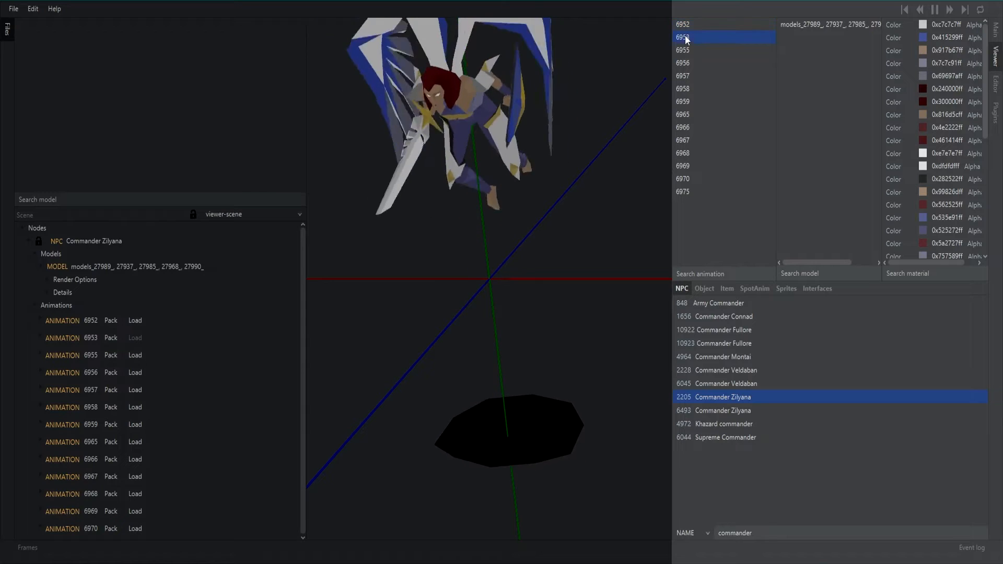
{"action": "left_click", "coordinate": [684, 50]}
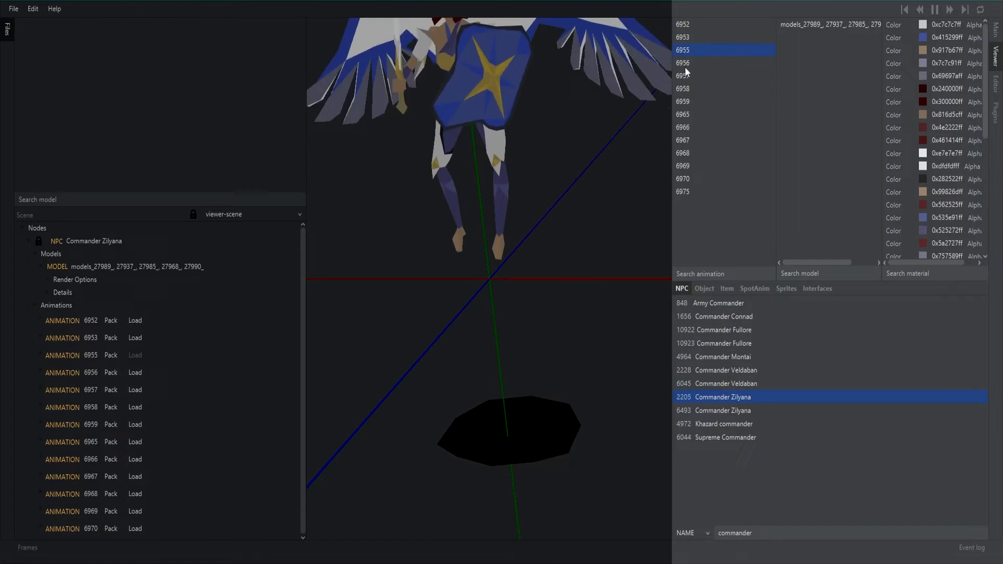
{"action": "left_click", "coordinate": [682, 62]}
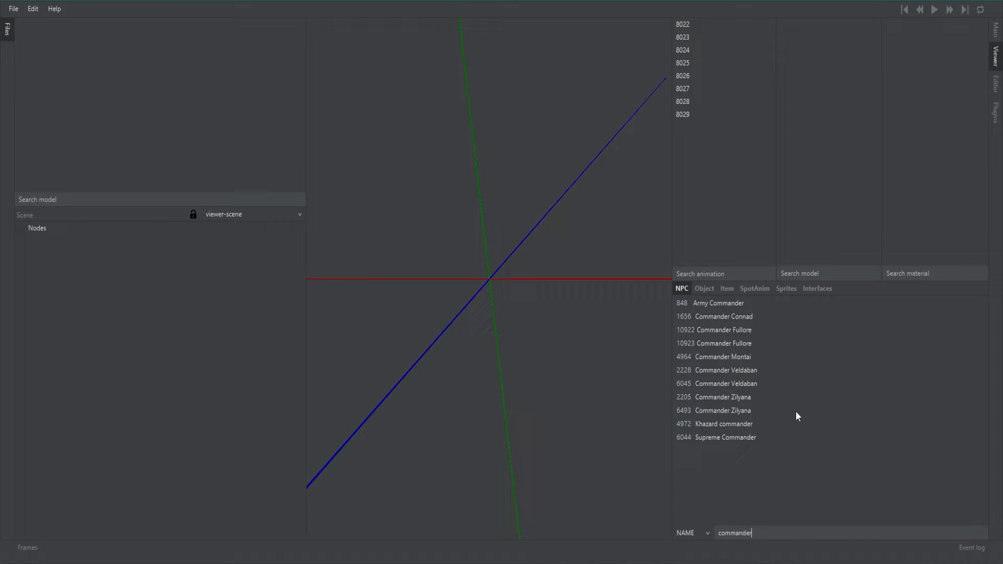
Load Commander Zilyana into the scene and select animation 6952.
{"action": "left_click", "coordinate": [723, 396]}
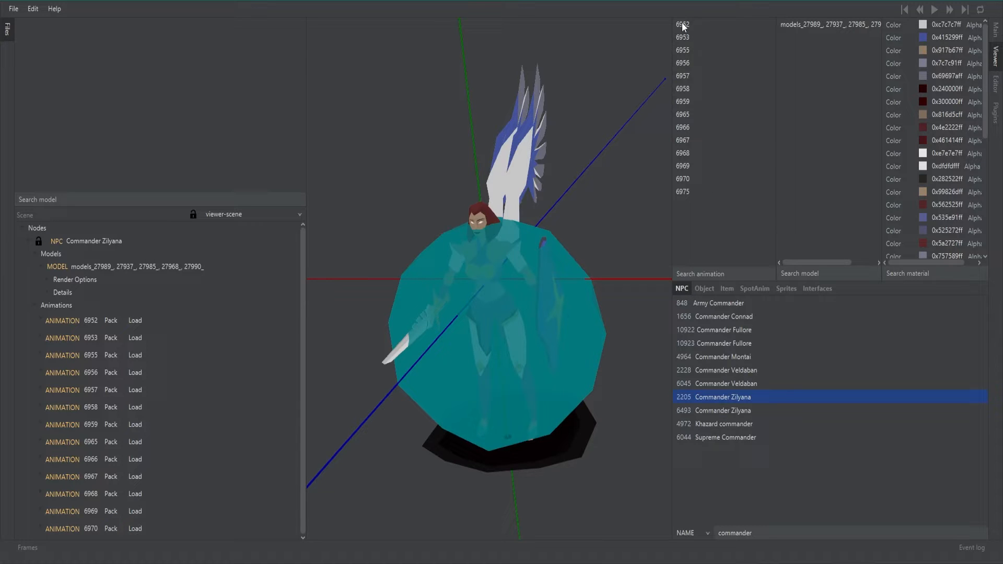
{"action": "left_click", "coordinate": [681, 24]}
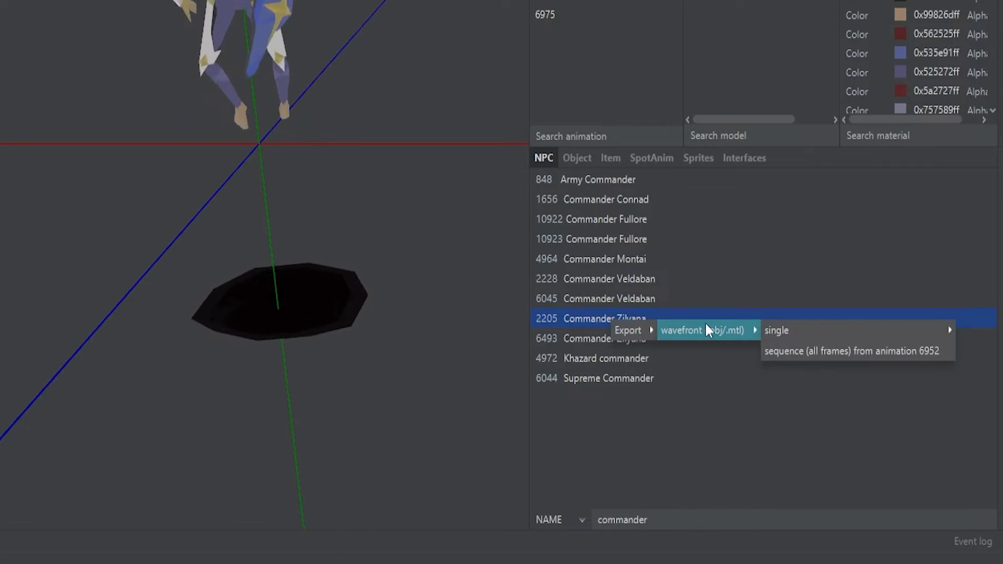
{"action": "mouse_move", "coordinate": [777, 330]}
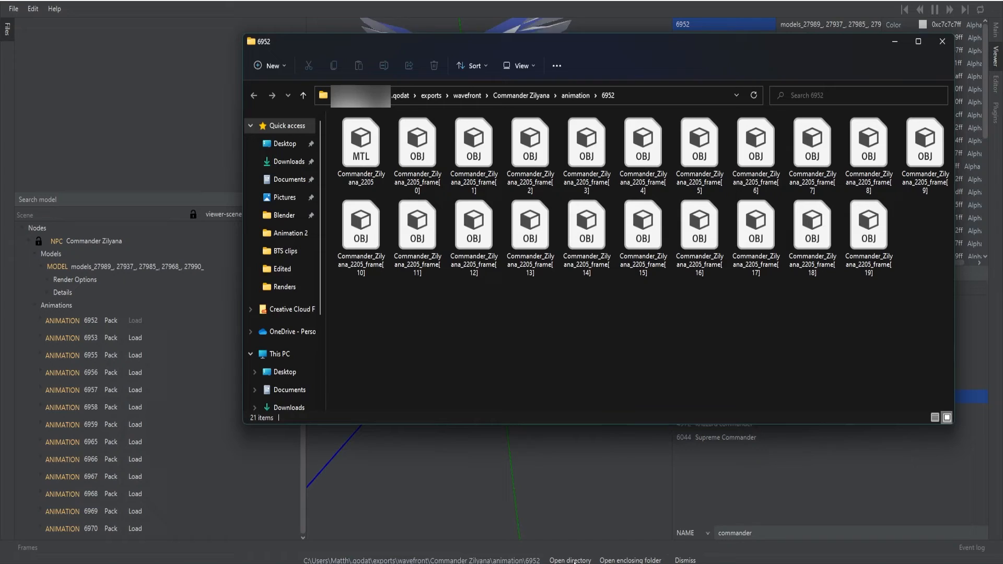
Open the export directory showing Zilyana's MTL and twenty OBJ frames.
{"action": "left_click", "coordinate": [584, 229]}
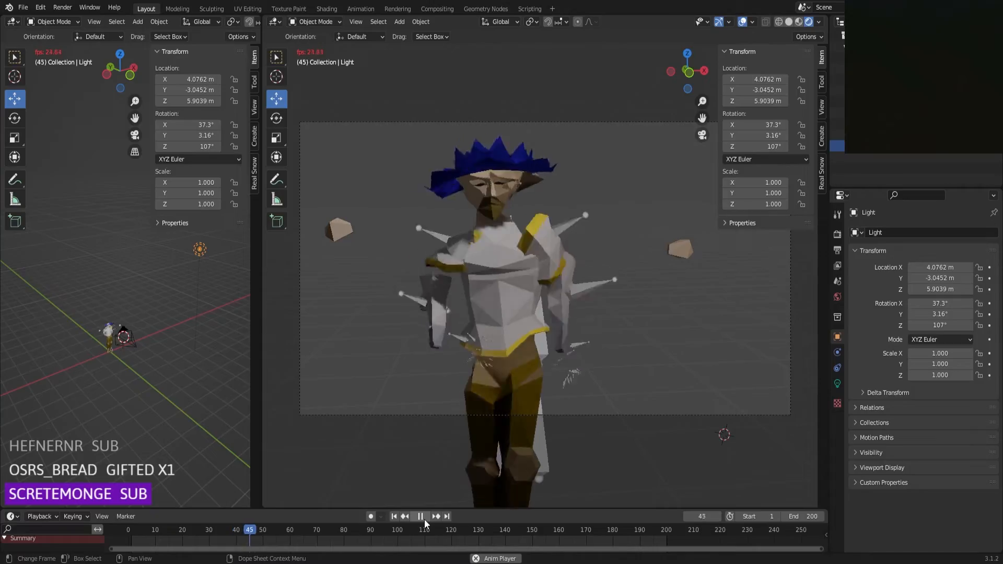
Stop the animation currently playing in Blender.
{"action": "left_click", "coordinate": [420, 516]}
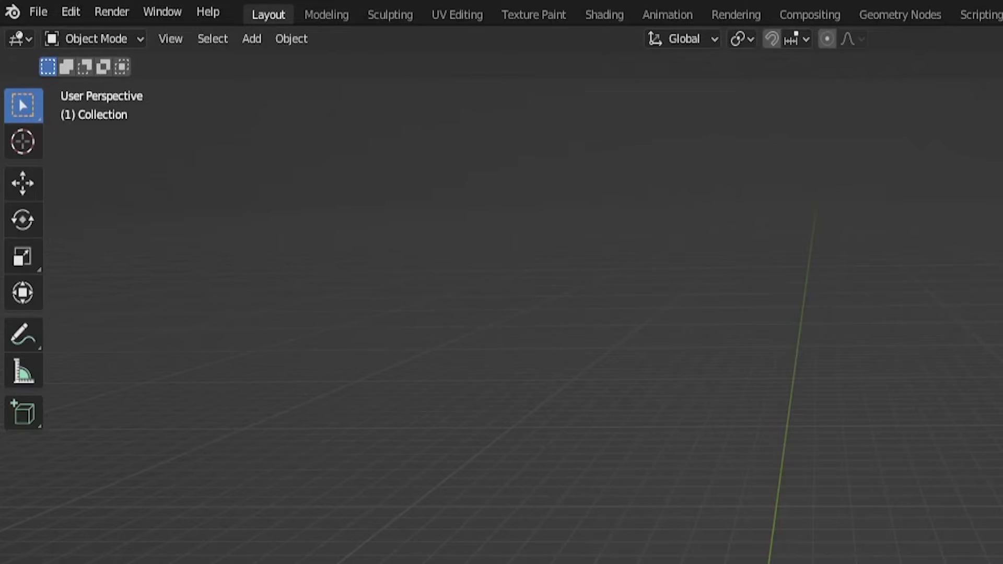
{"action": "mouse_move", "coordinate": [207, 93]}
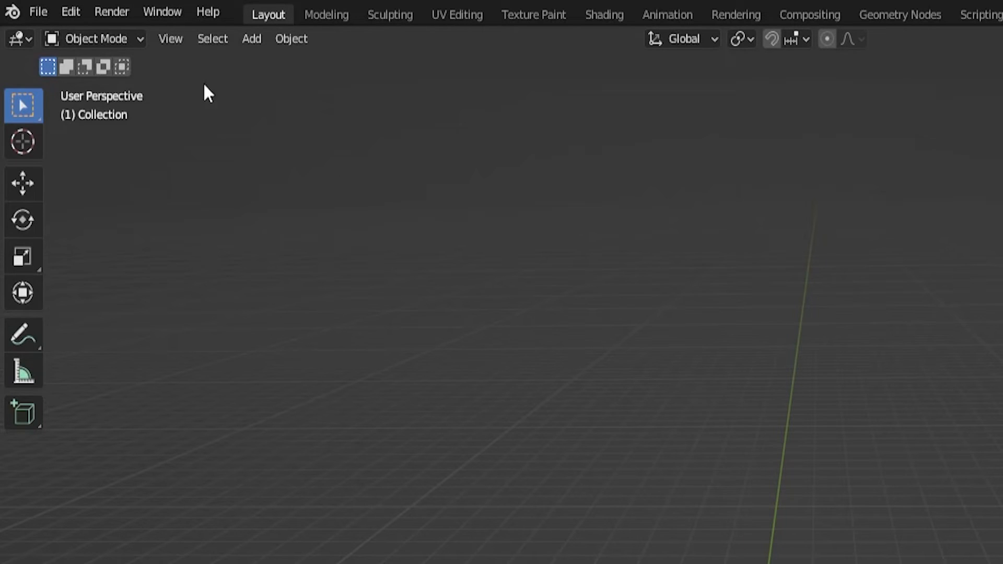
Install the plugin file and enable Import-Export: OSRS OBJ SEQUENCE in Preferences.
{"action": "left_click", "coordinate": [70, 12]}
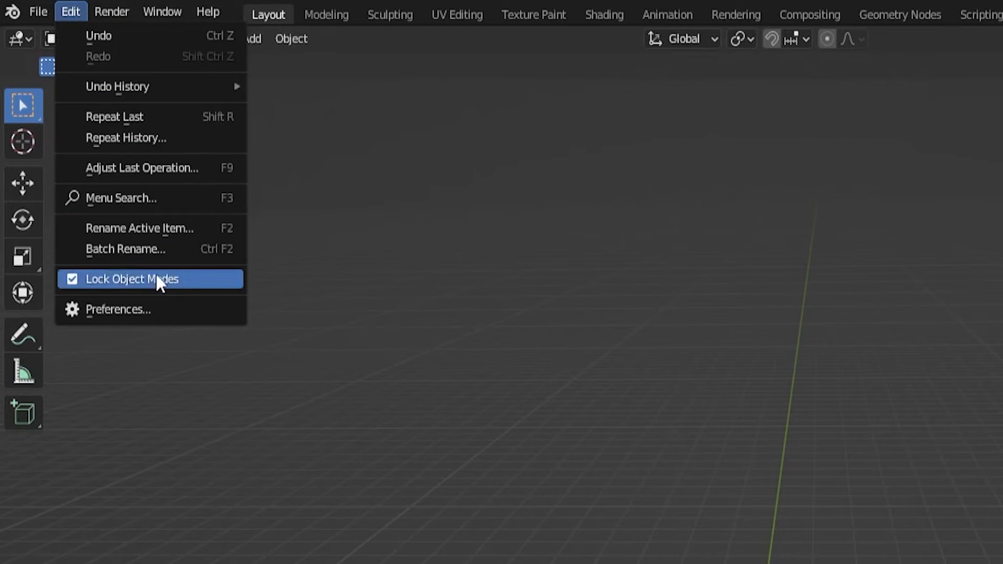
{"action": "left_click", "coordinate": [117, 308]}
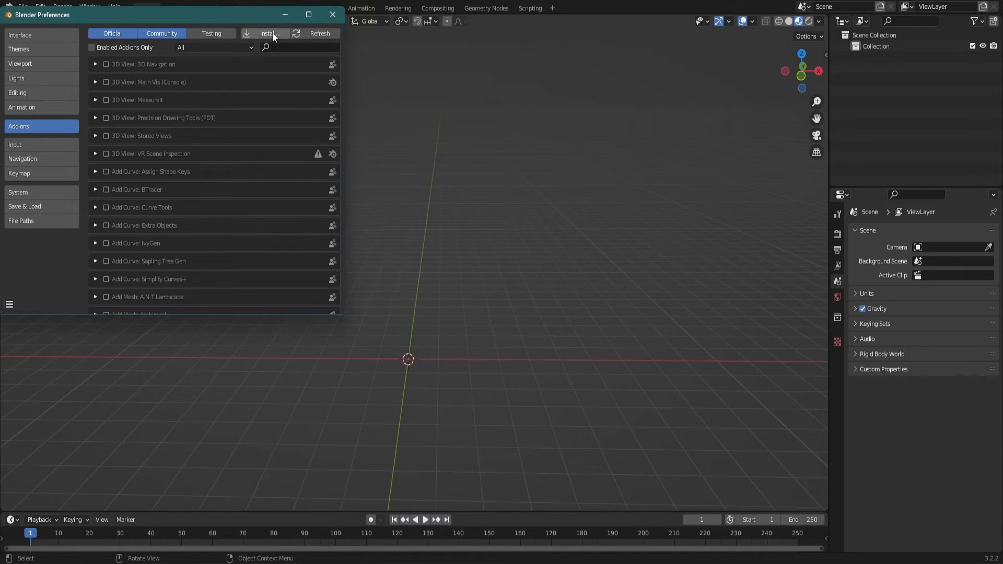
{"action": "left_click", "coordinate": [268, 34]}
{"action": "type", "text": "osr"}
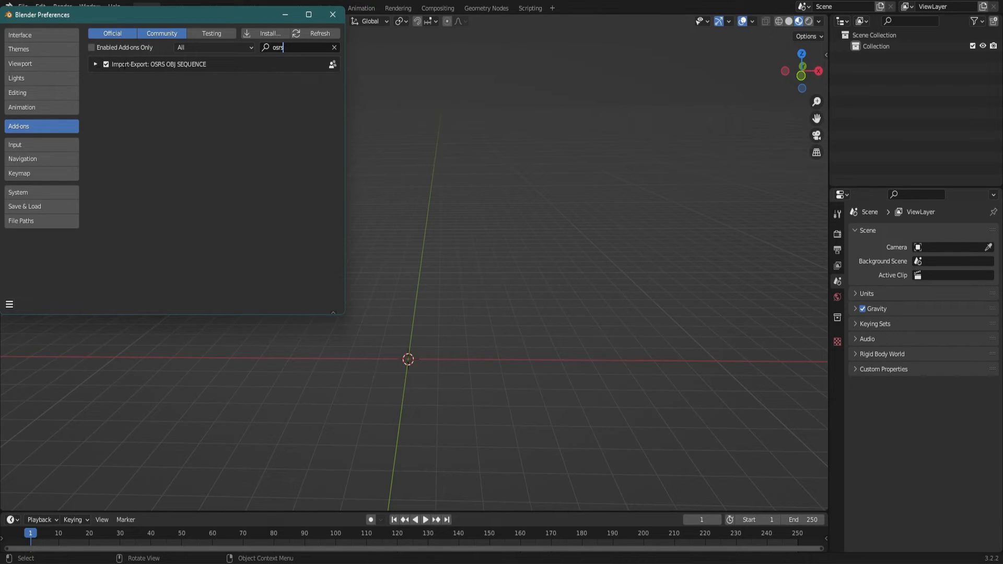
{"action": "left_click", "coordinate": [333, 14]}
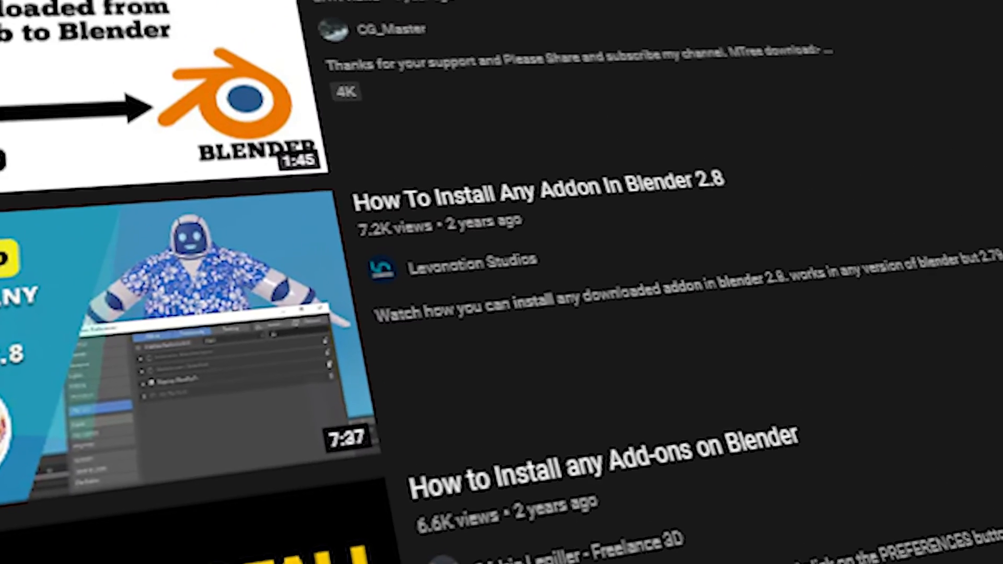
{"action": "scroll", "scroll_direction": "down", "scroll_amount": 3}
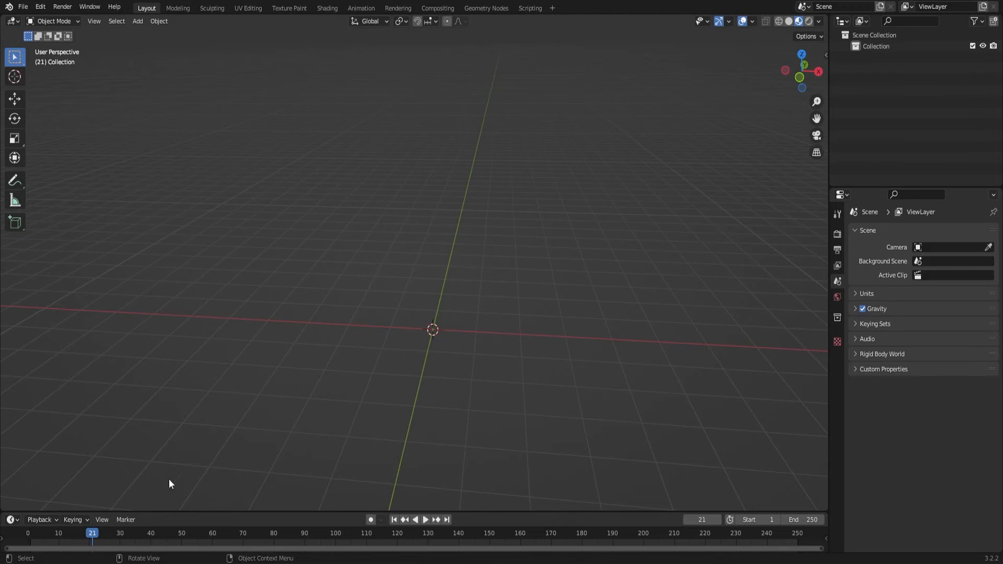
Import the 6952 folder's frames through the OSRS OBJ SEQUENCE importer.
{"action": "left_click", "coordinate": [23, 7]}
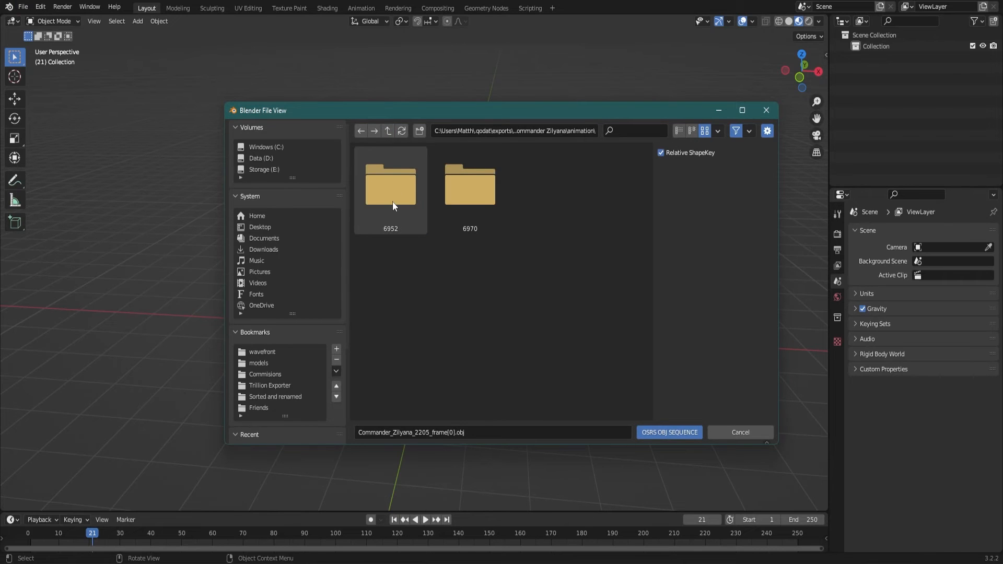
{"action": "double_click", "coordinate": [390, 185]}
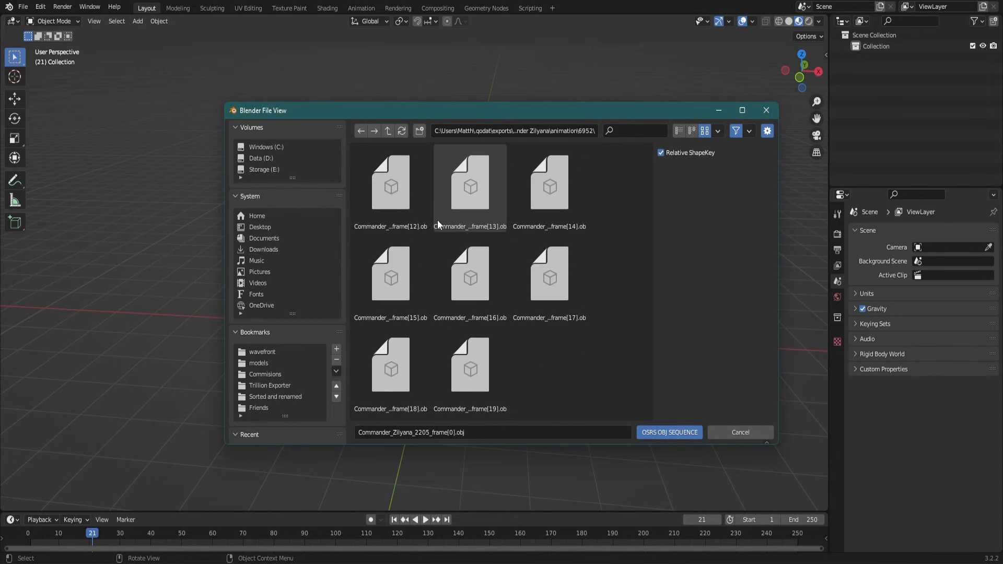
{"action": "left_click", "coordinate": [669, 433]}
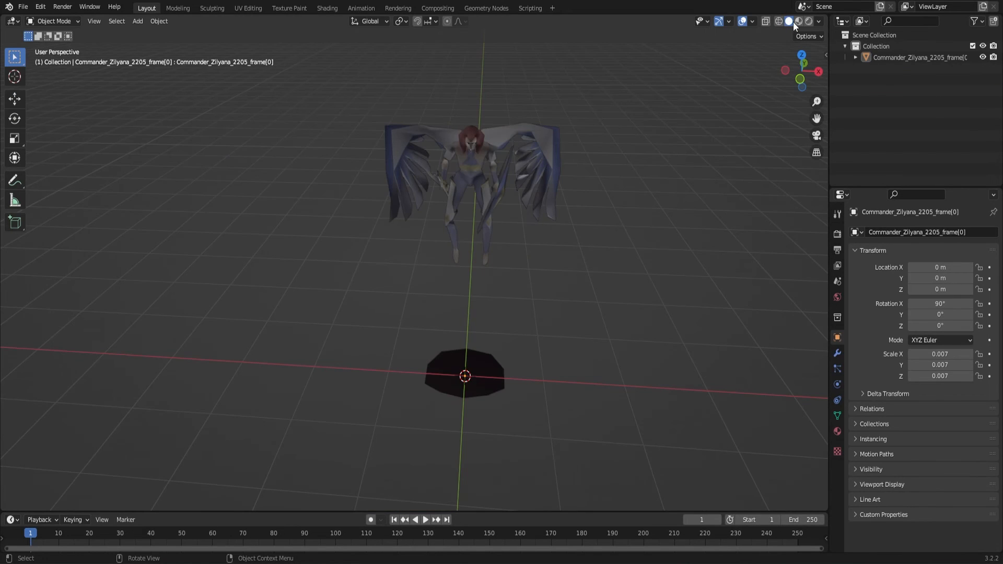
Switch to solid shading and uncheck Auto Smooth under the mesh's Normals settings.
{"action": "left_click", "coordinate": [426, 519]}
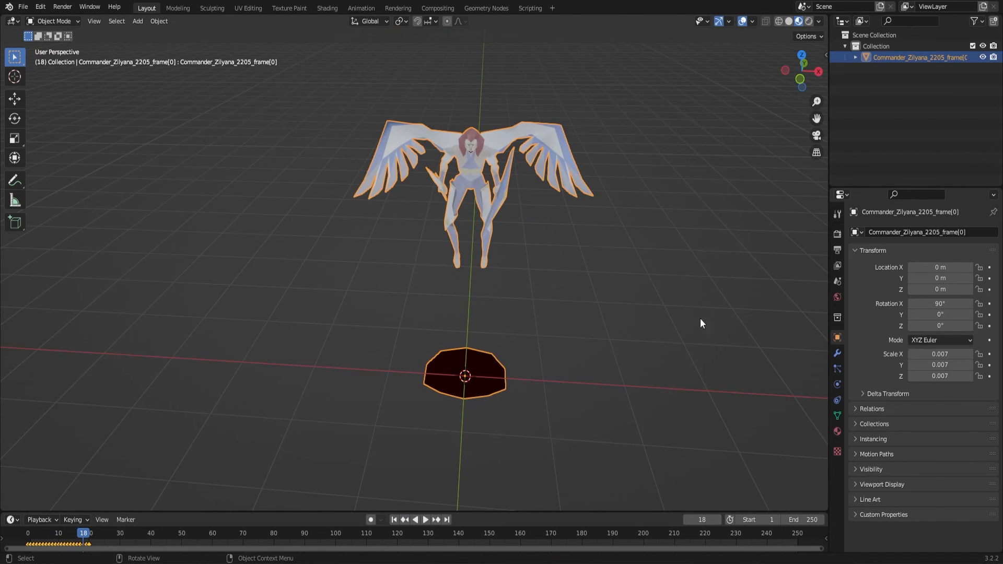
{"action": "left_click", "coordinate": [837, 414]}
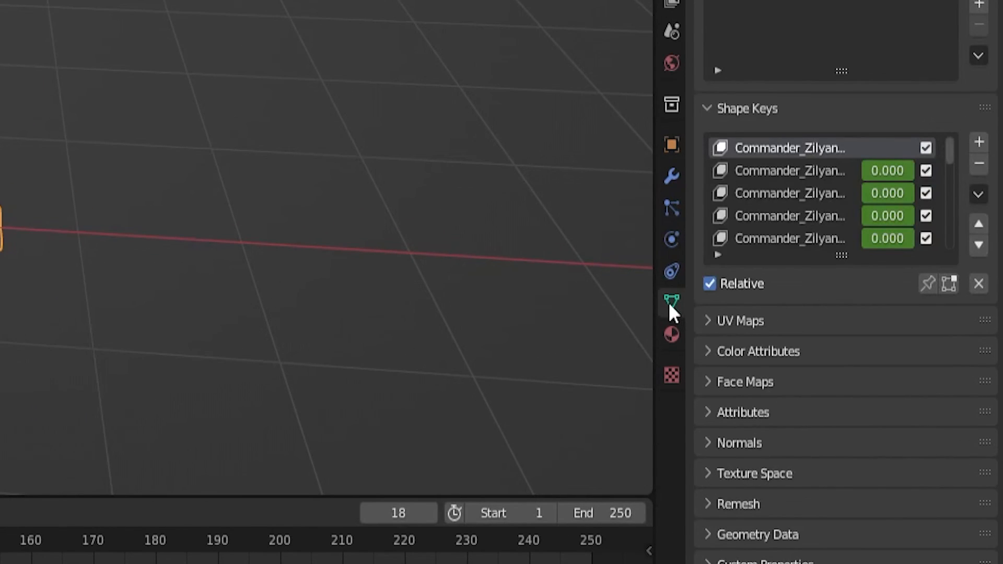
{"action": "left_click", "coordinate": [739, 443]}
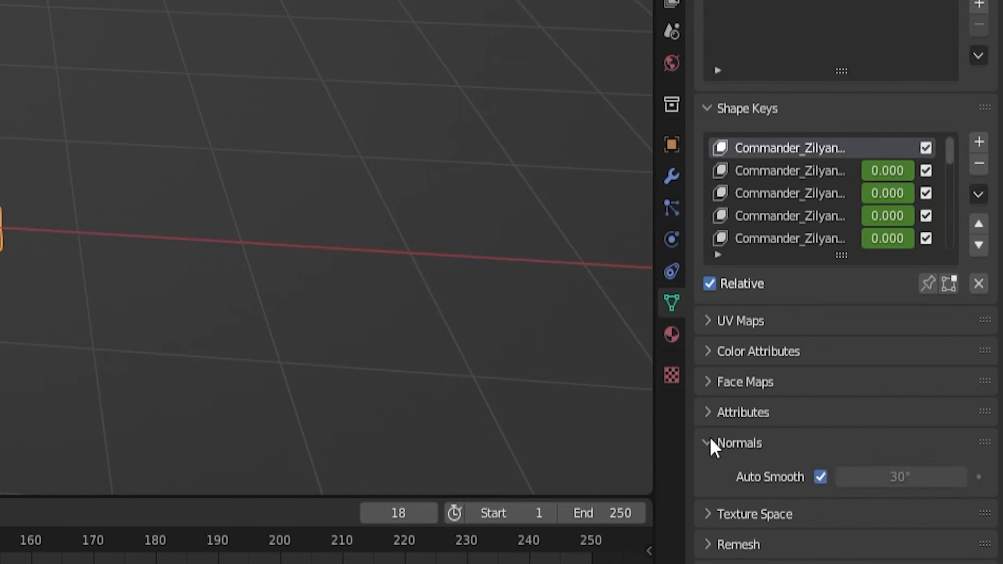
{"action": "left_click", "coordinate": [820, 477]}
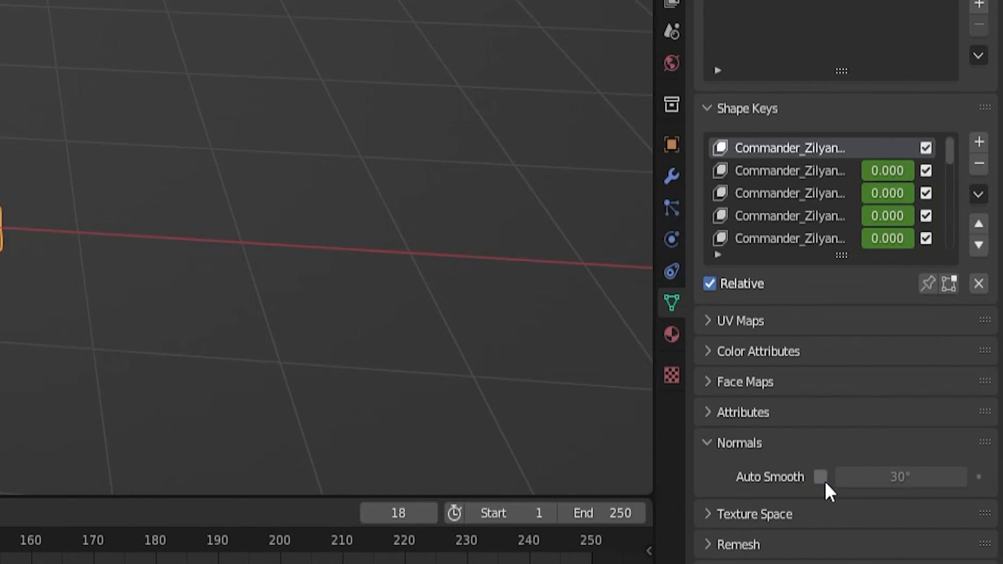